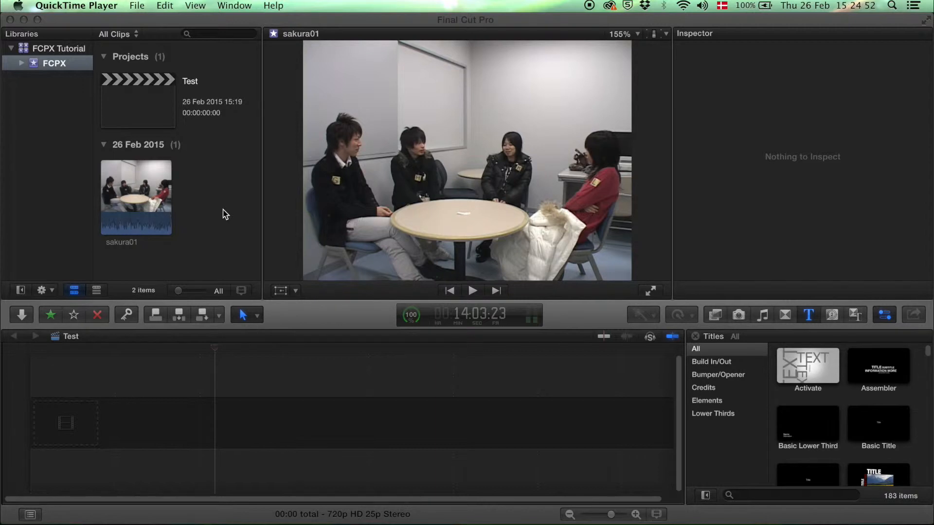
pyautogui.moveTo(872, 274)
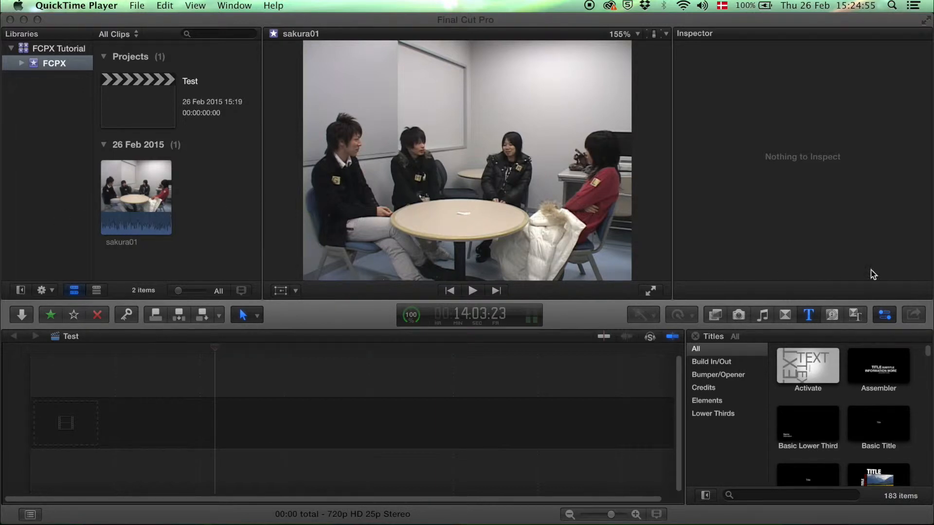
pyautogui.moveTo(101, 305)
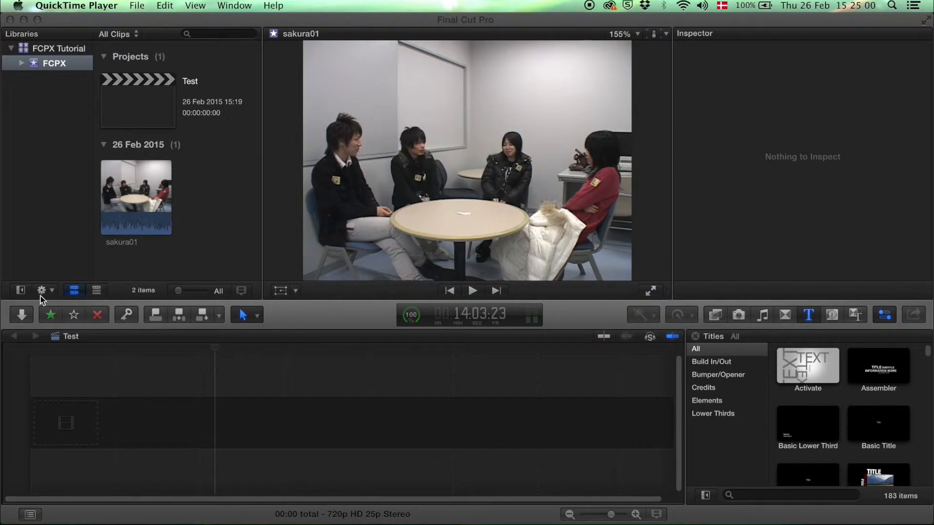
# Show the browser clips as a list and bring up the Transform options.
pyautogui.click(19, 291)
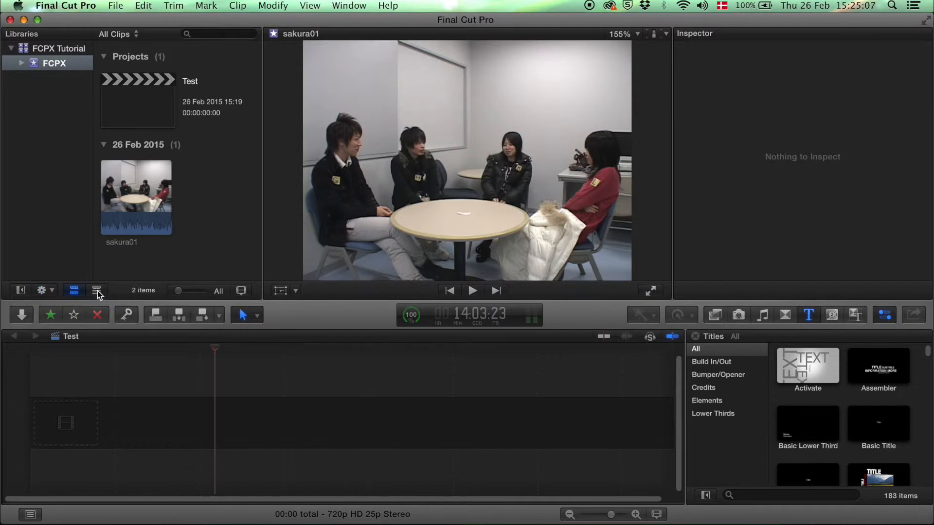
pyautogui.click(95, 291)
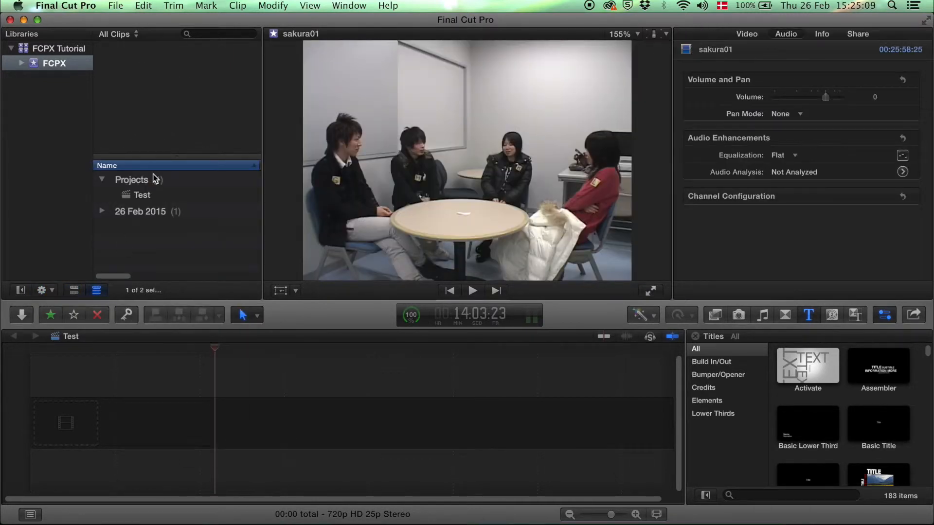
pyautogui.click(280, 290)
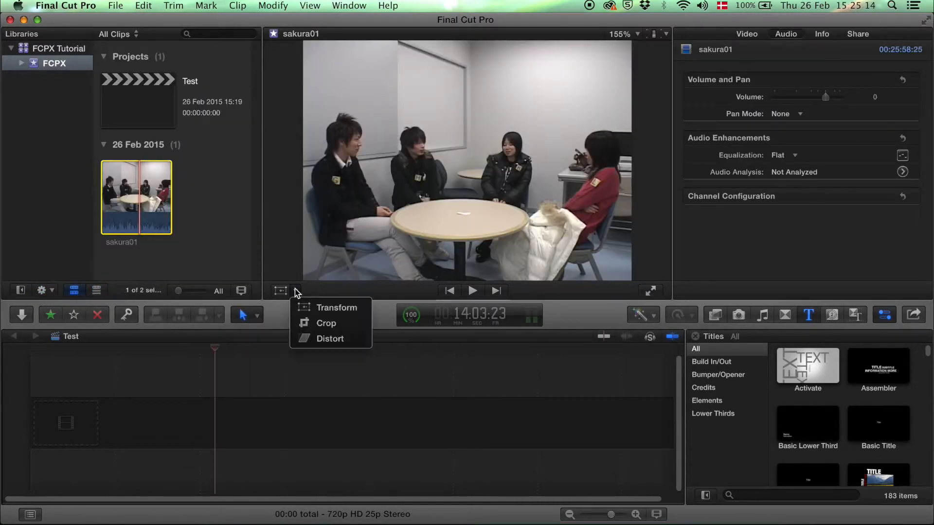
pyautogui.moveTo(329, 308)
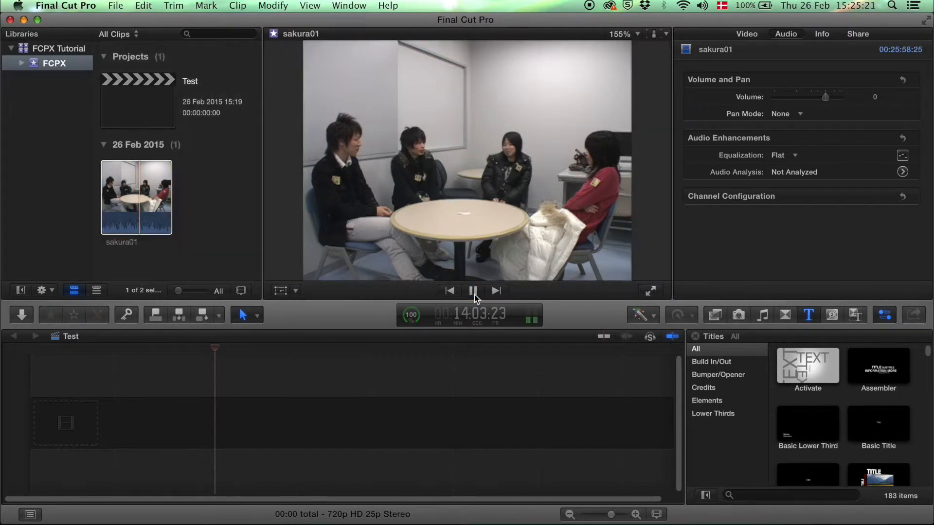
# Stop sakura01 playback, then open and dismiss the Media Import window.
pyautogui.click(472, 291)
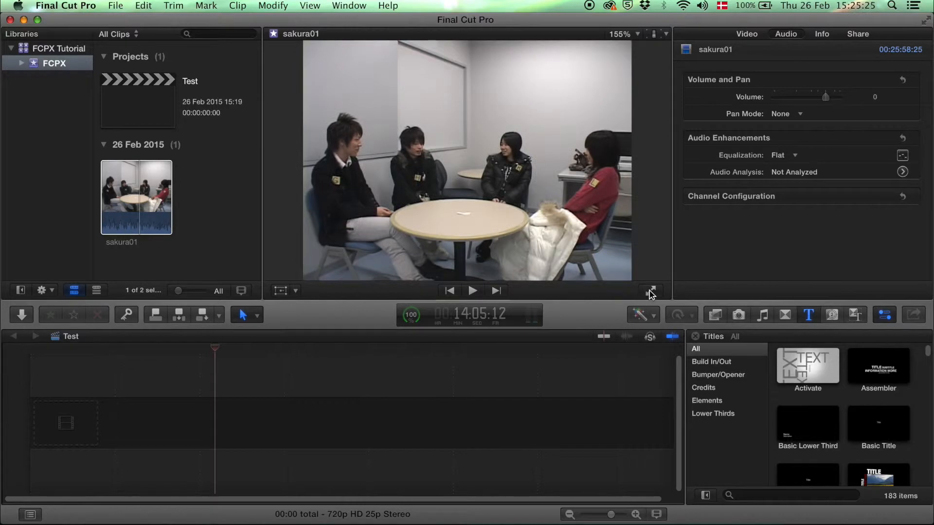
pyautogui.click(20, 315)
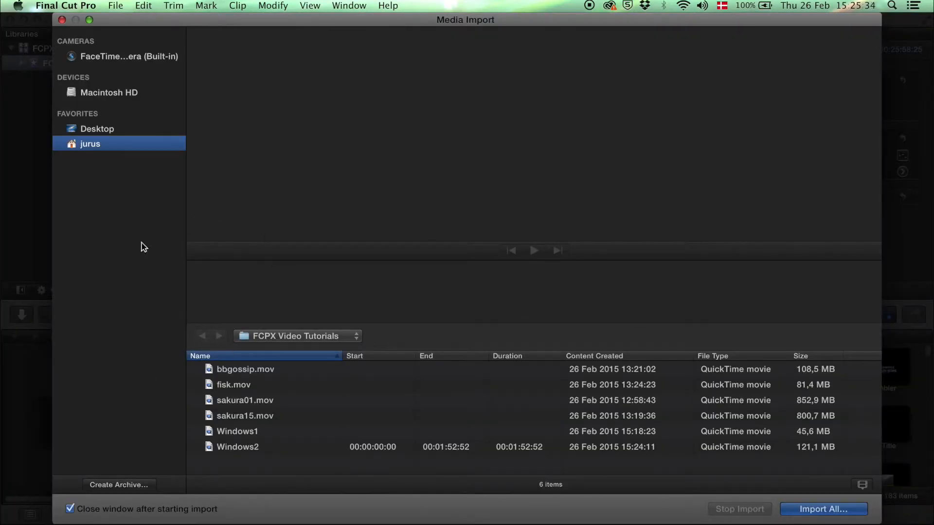
pyautogui.click(823, 509)
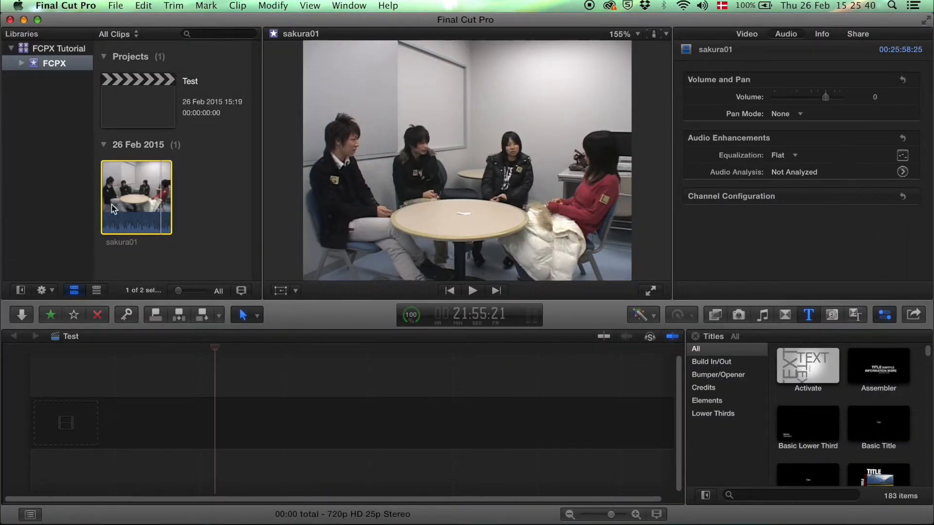
pyautogui.moveTo(50, 315)
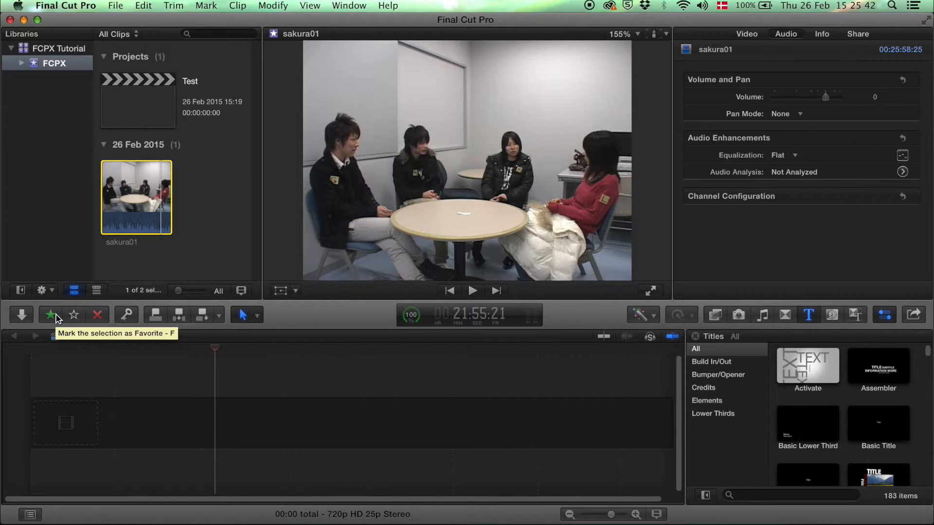
pyautogui.moveTo(97, 319)
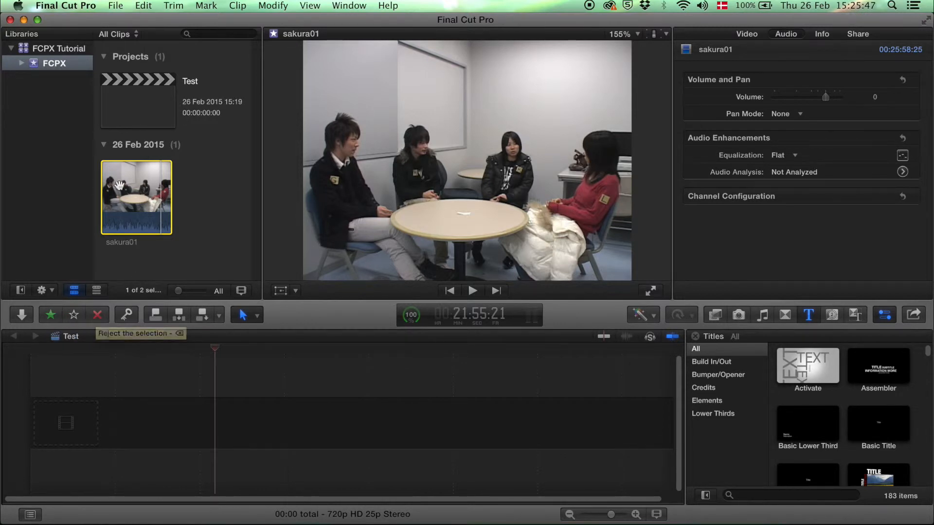
pyautogui.moveTo(77, 332)
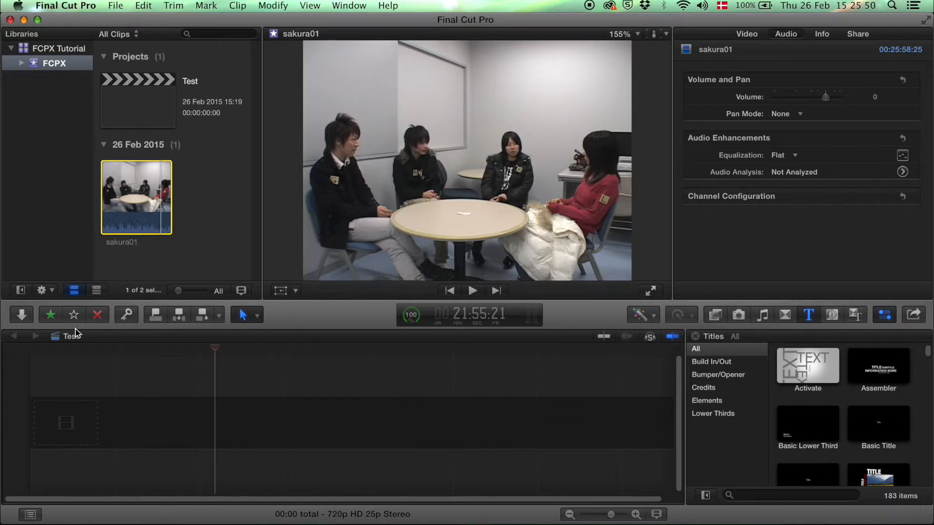
# Bring up the Keyword Editor for the selected sakura01 clip.
pyautogui.click(126, 314)
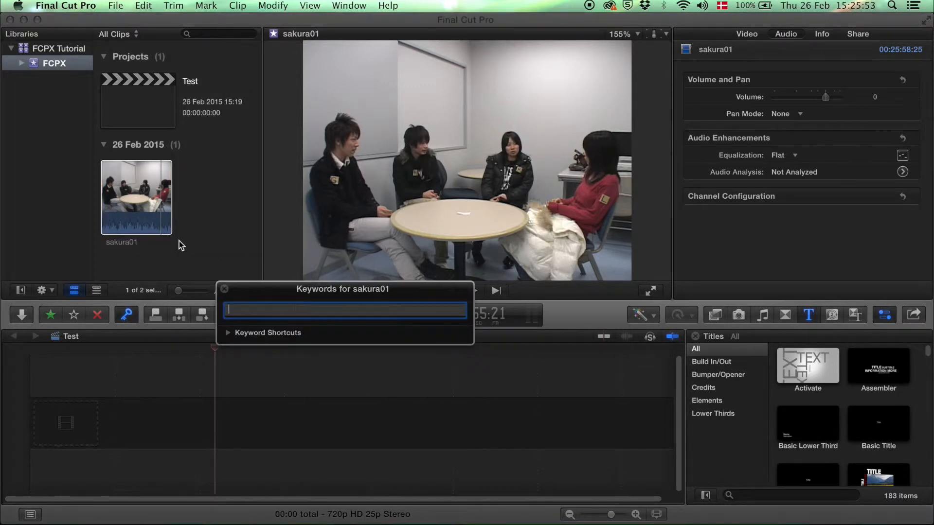
pyautogui.moveTo(213, 34)
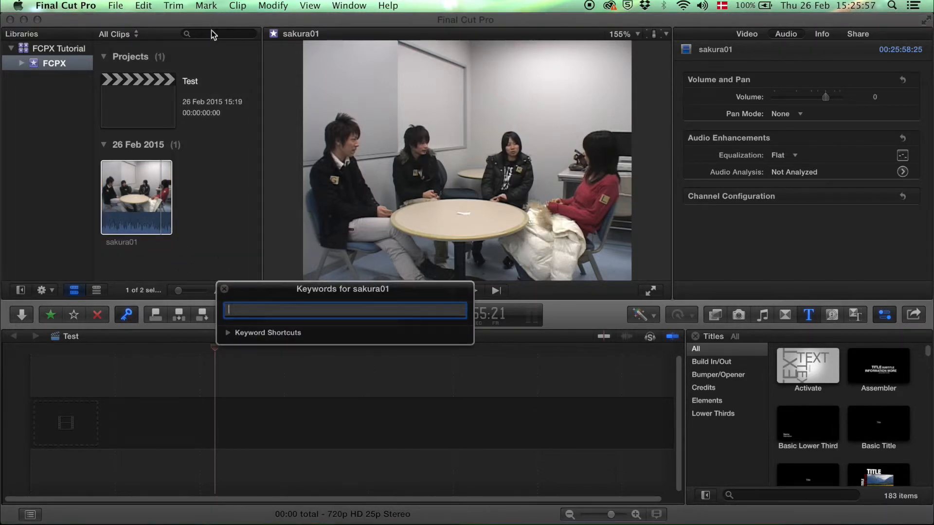
pyautogui.click(224, 289)
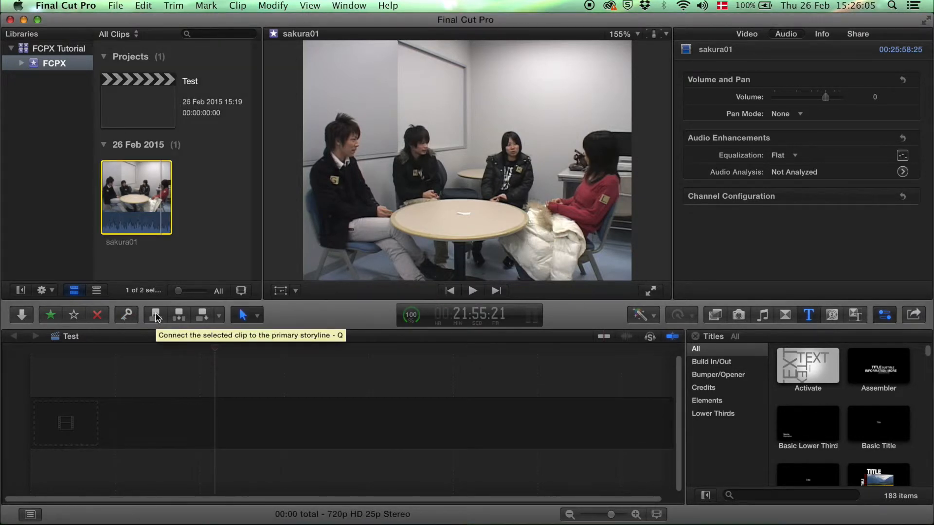
pyautogui.moveTo(214, 316)
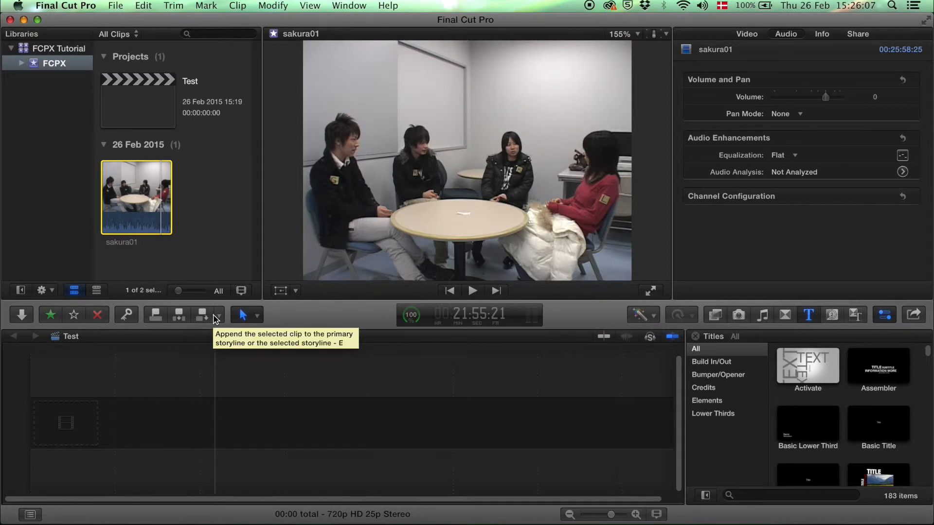
pyautogui.moveTo(85, 408)
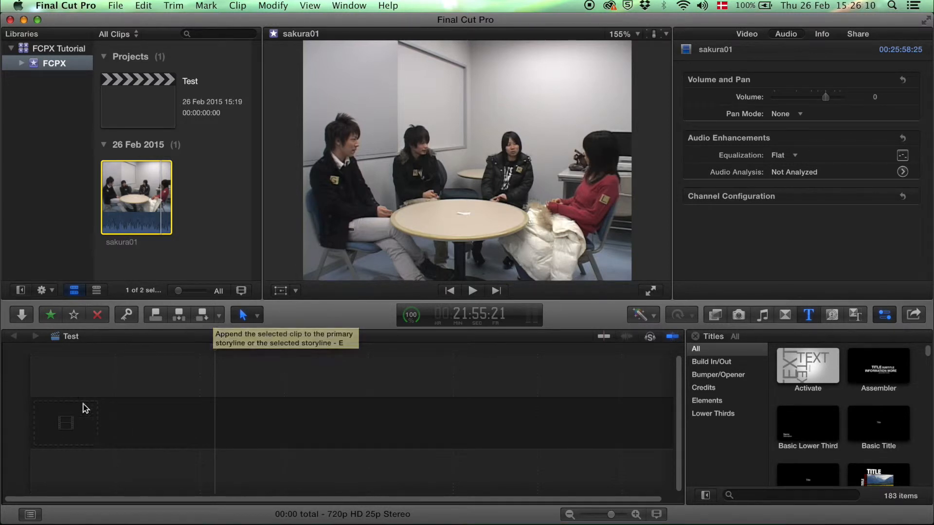
pyautogui.click(258, 314)
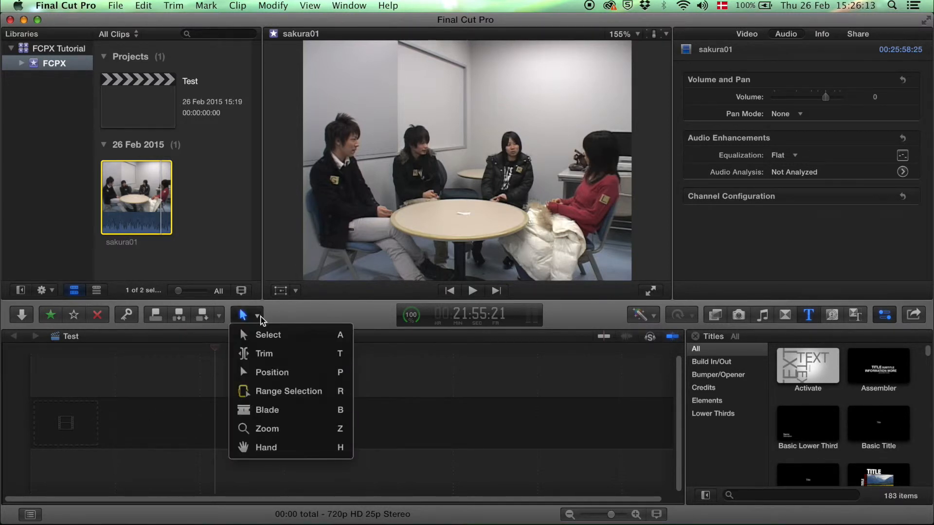
pyautogui.moveTo(288, 391)
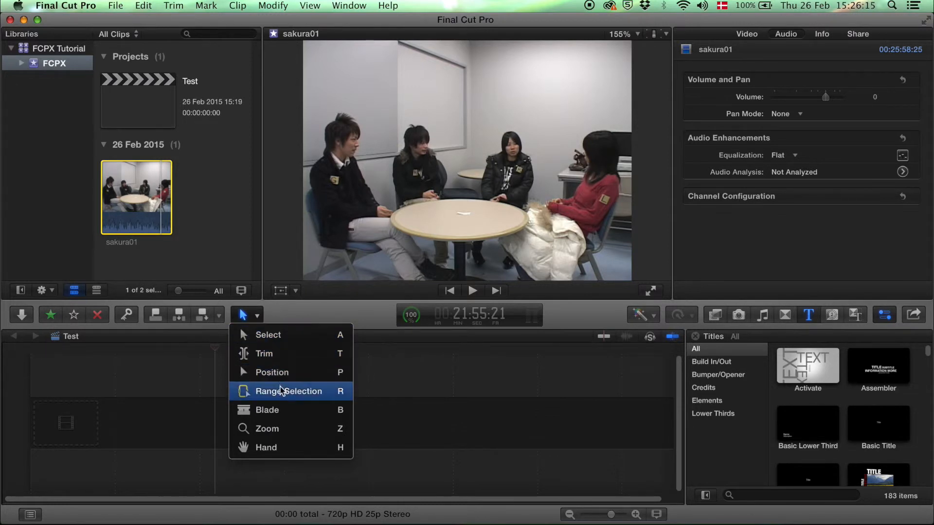
pyautogui.moveTo(152, 433)
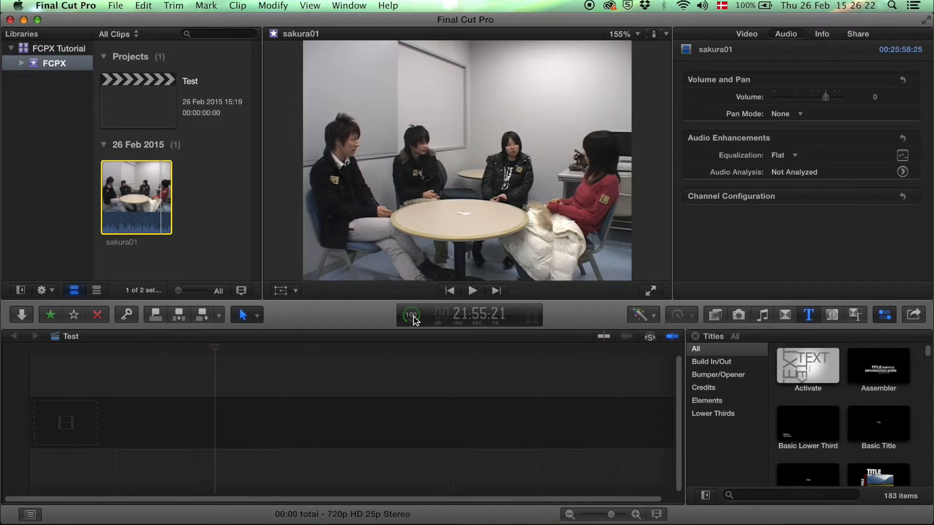
pyautogui.click(411, 314)
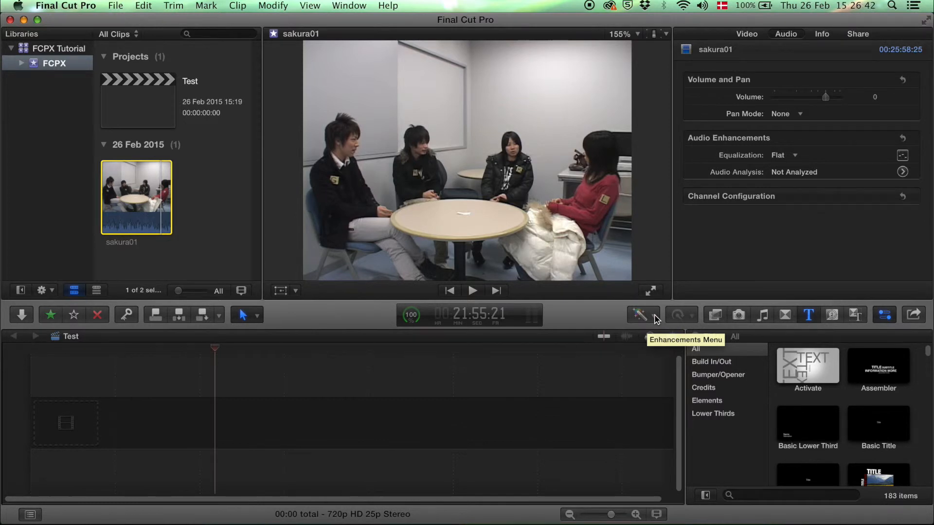
# Browse the Enhancements menu, then open and close Retime speed options unchanged.
pyautogui.click(638, 315)
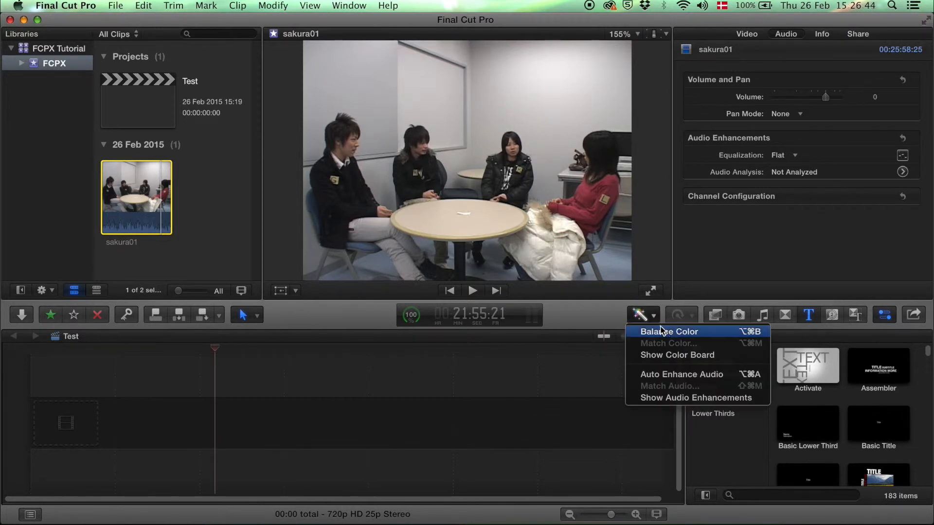
pyautogui.moveTo(676, 355)
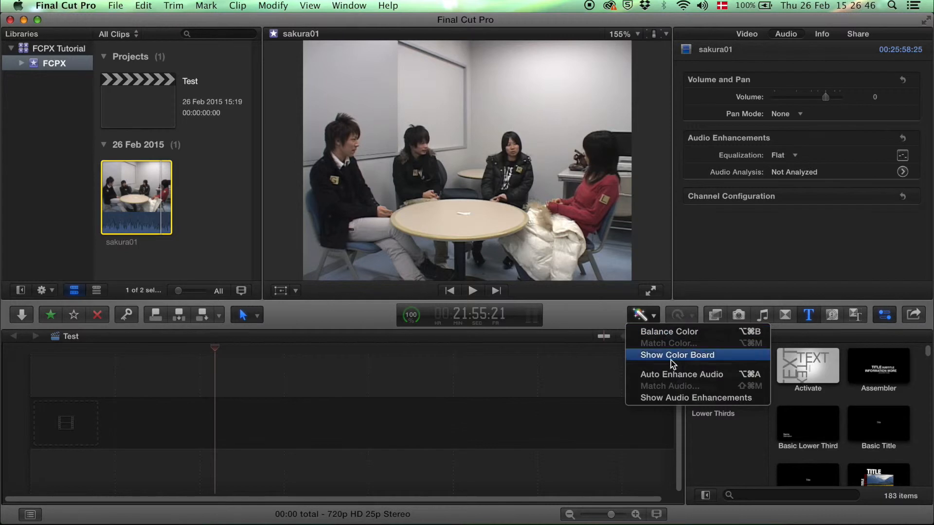
pyautogui.moveTo(682, 398)
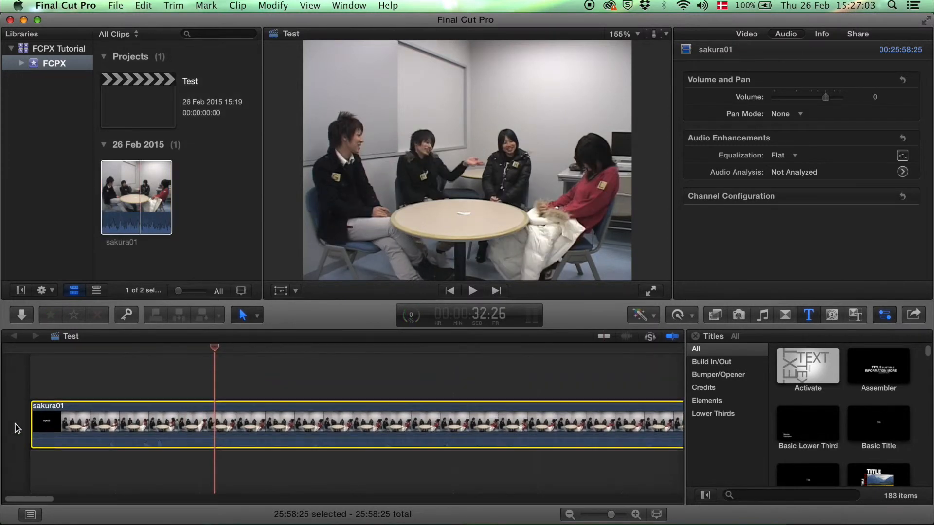
pyautogui.click(676, 314)
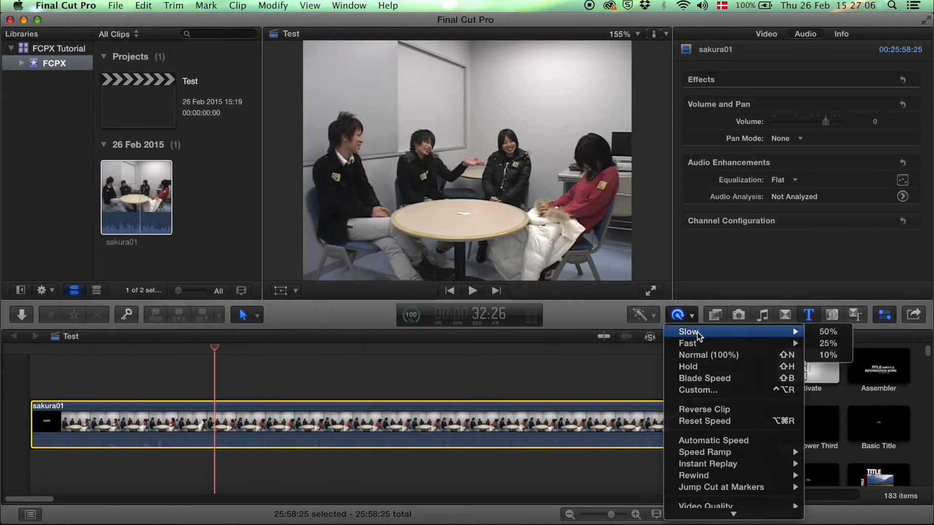
pyautogui.moveTo(720, 488)
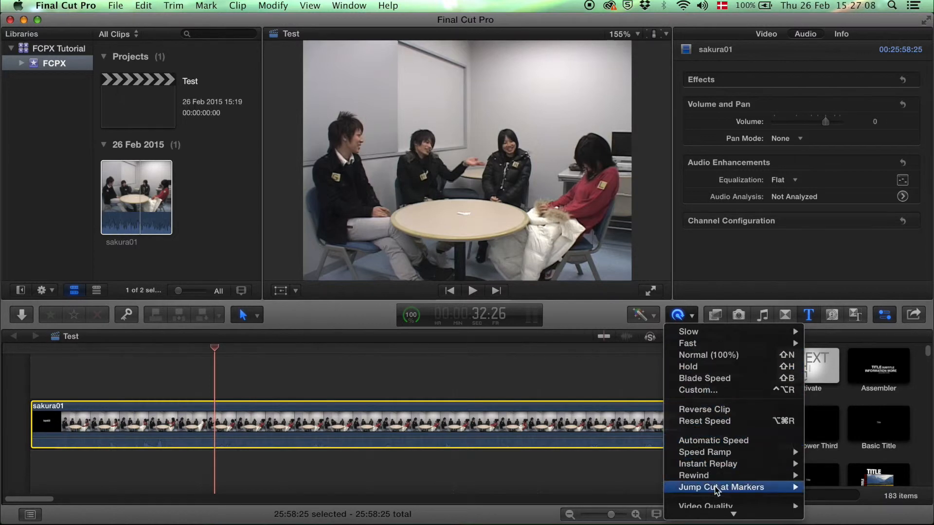
pyautogui.click(714, 315)
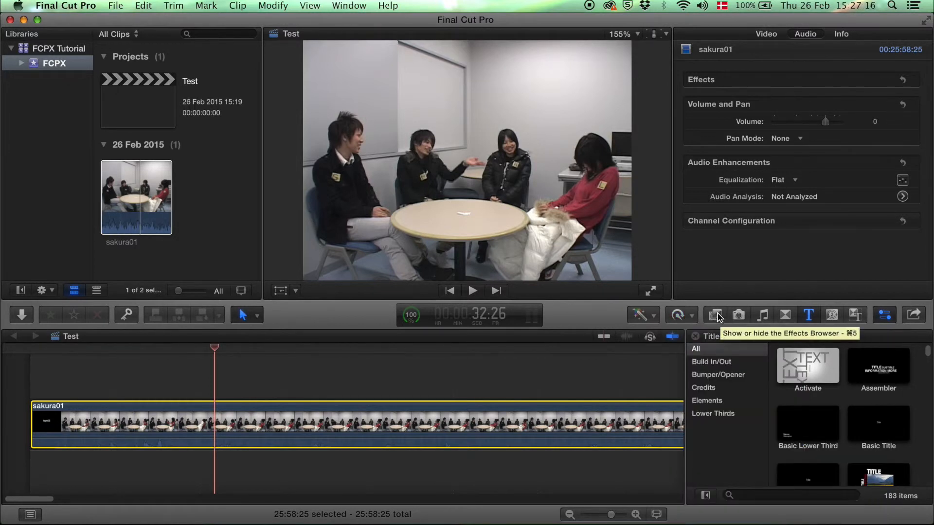
# Open the Effects browser, then the Themes browser, browsing Bulletin Board and Cinema.
pyautogui.click(714, 315)
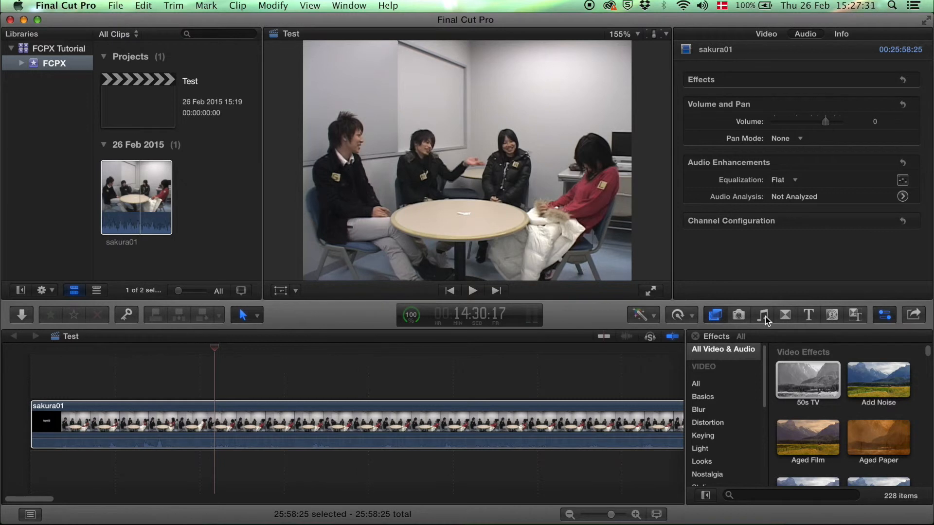
pyautogui.moveTo(764, 315)
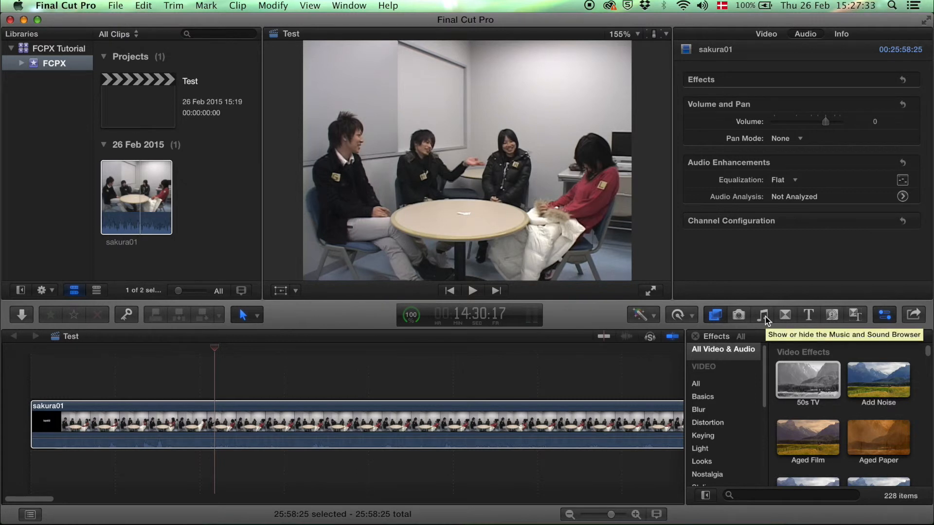
pyautogui.moveTo(785, 315)
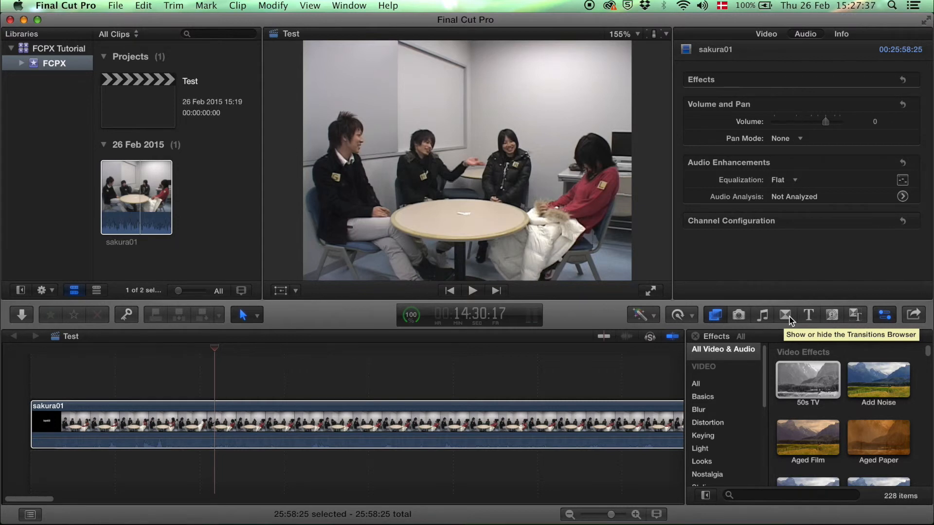
pyautogui.click(855, 314)
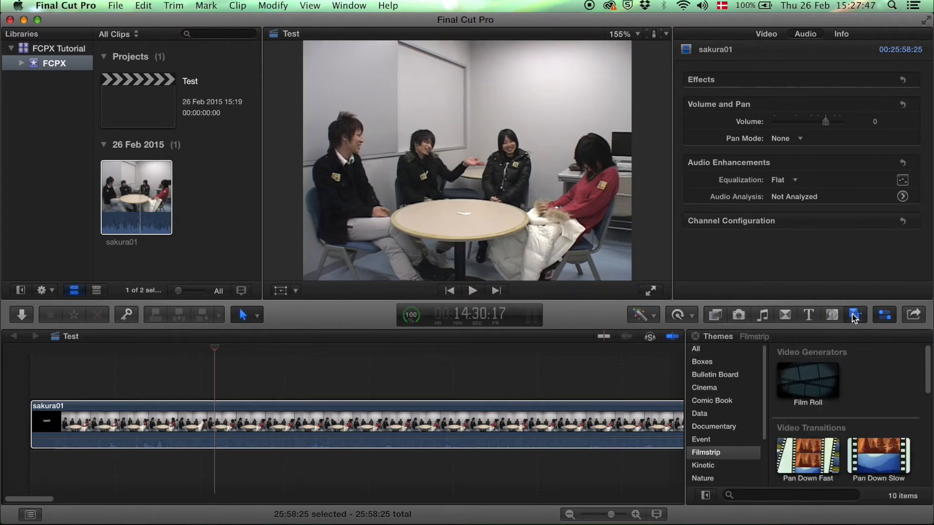
pyautogui.click(714, 374)
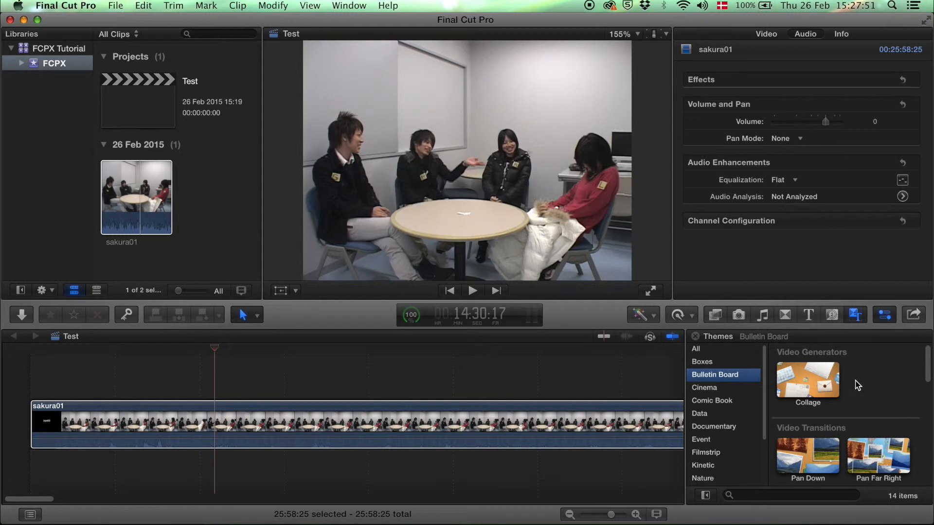
pyautogui.scroll(-3)
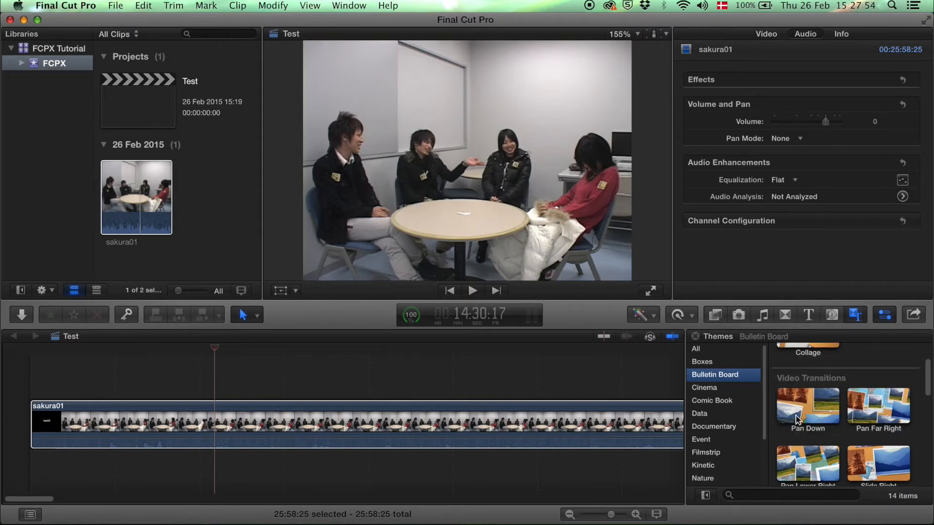
pyautogui.scroll(-3)
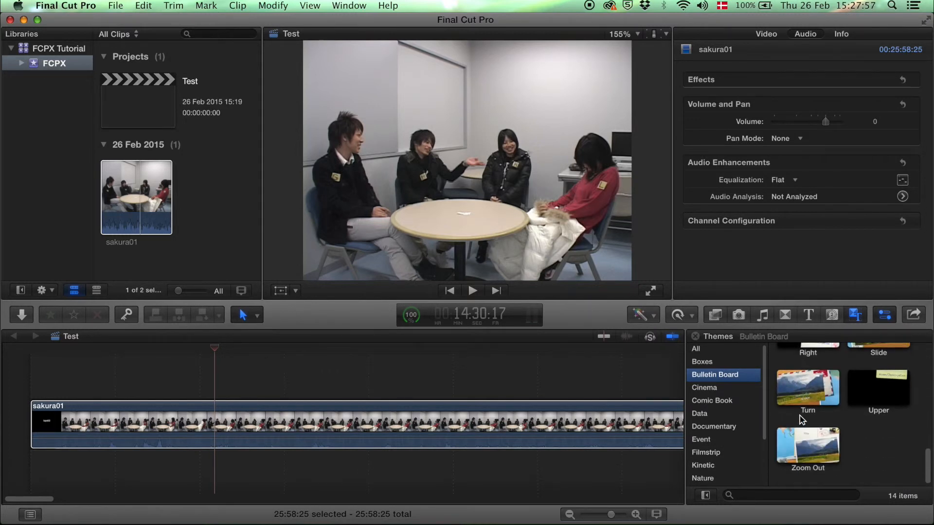
pyautogui.click(703, 387)
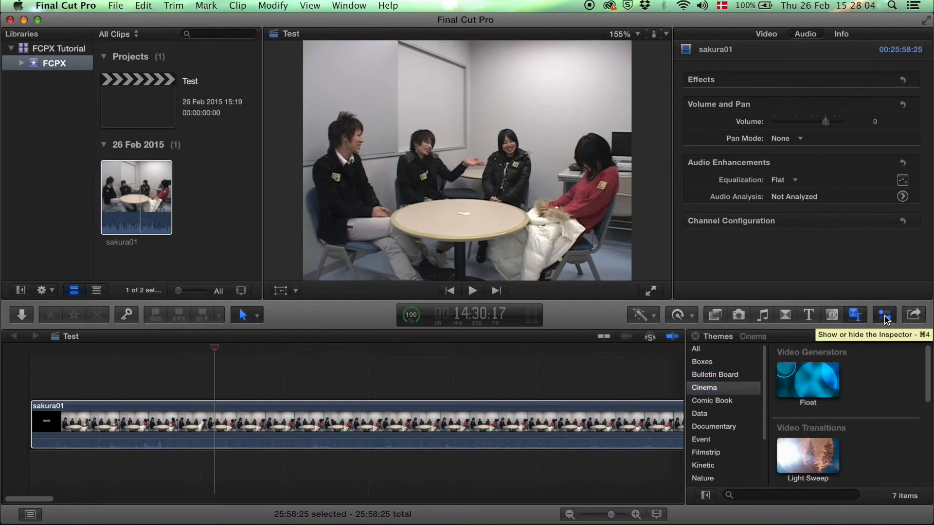
# Hide and reshow the inspector, view Video then Audio properties, and open Share.
pyautogui.click(884, 315)
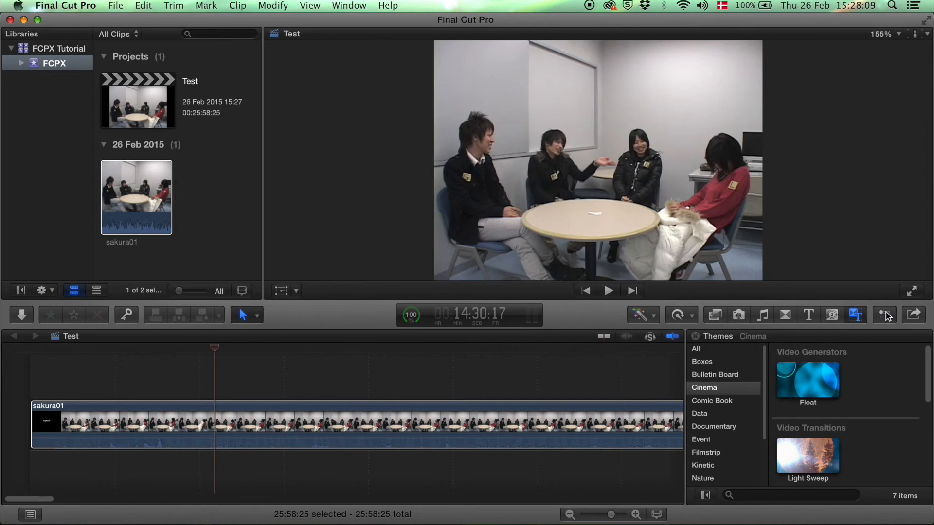
pyautogui.click(885, 315)
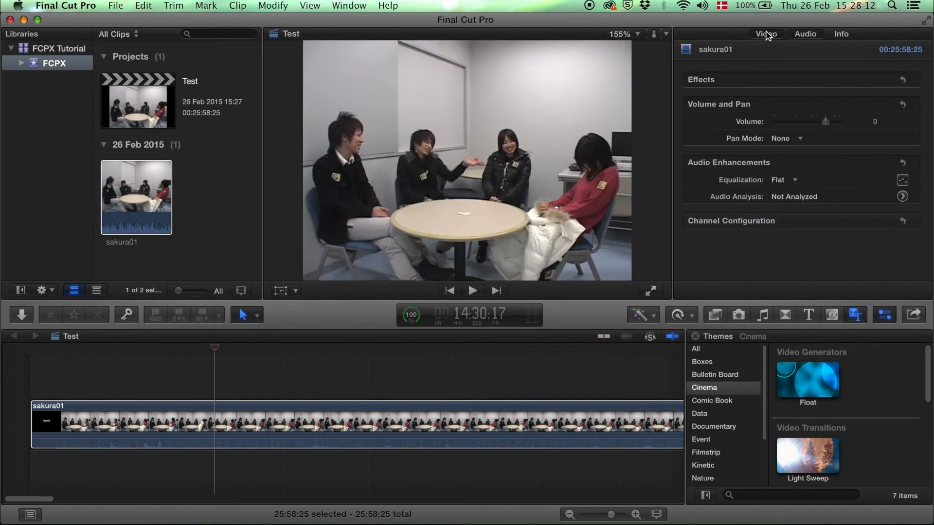
pyautogui.click(767, 34)
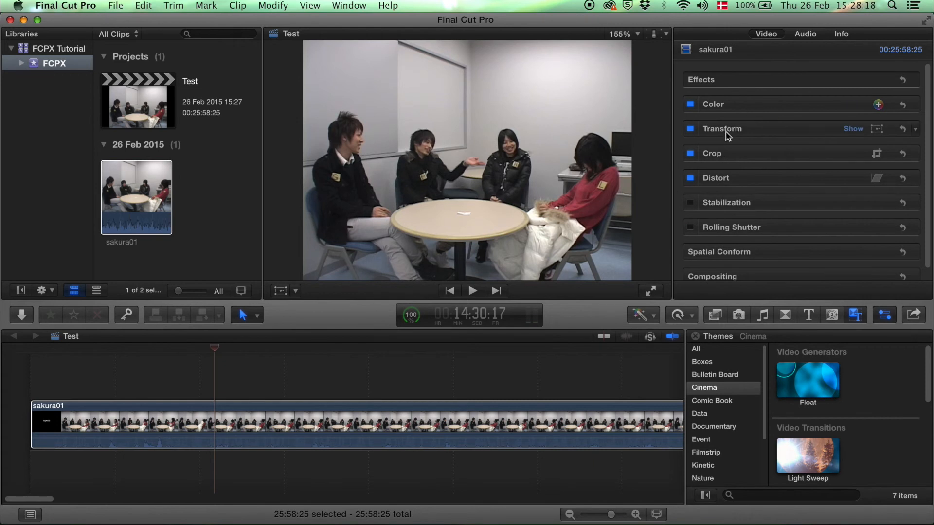
pyautogui.moveTo(782, 231)
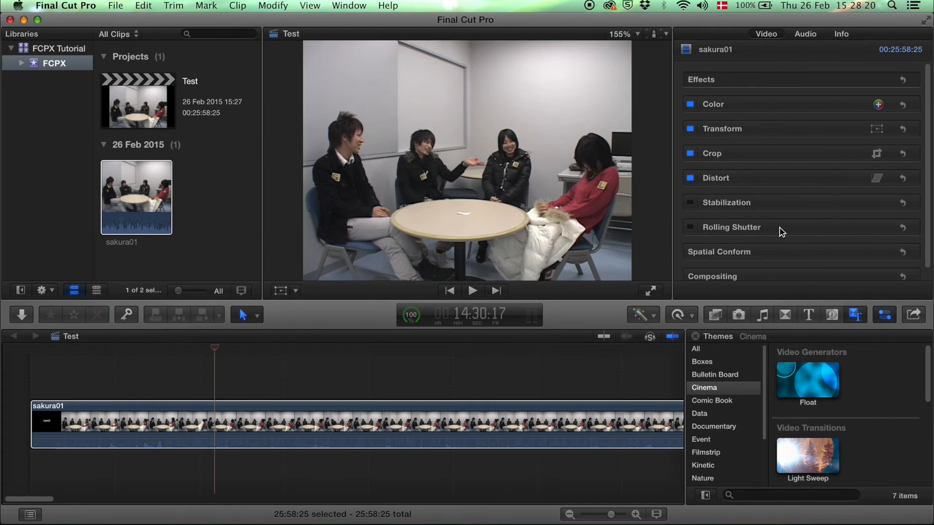
pyautogui.click(805, 34)
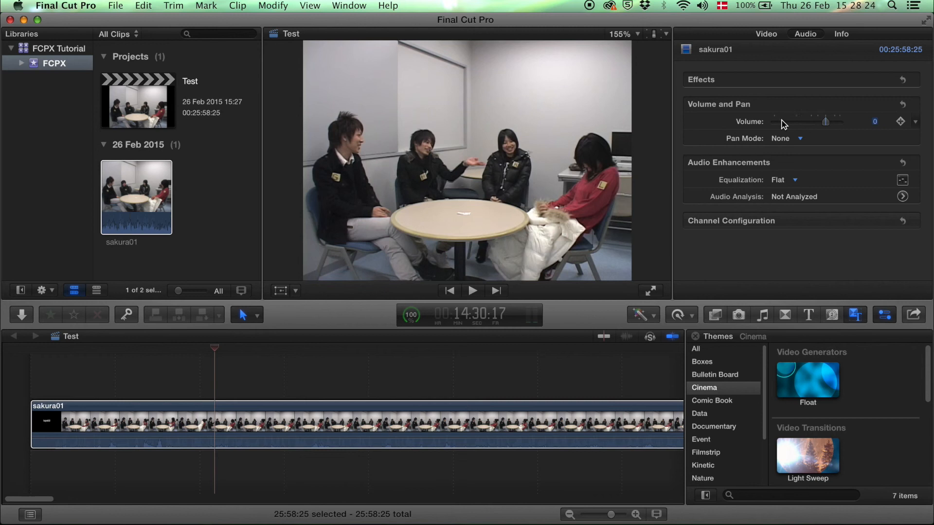
pyautogui.moveTo(913, 315)
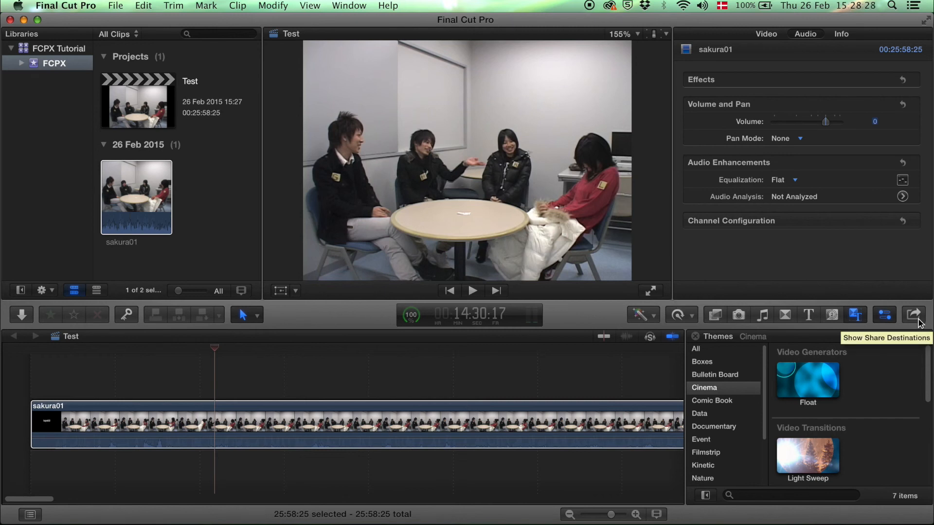
pyautogui.click(913, 314)
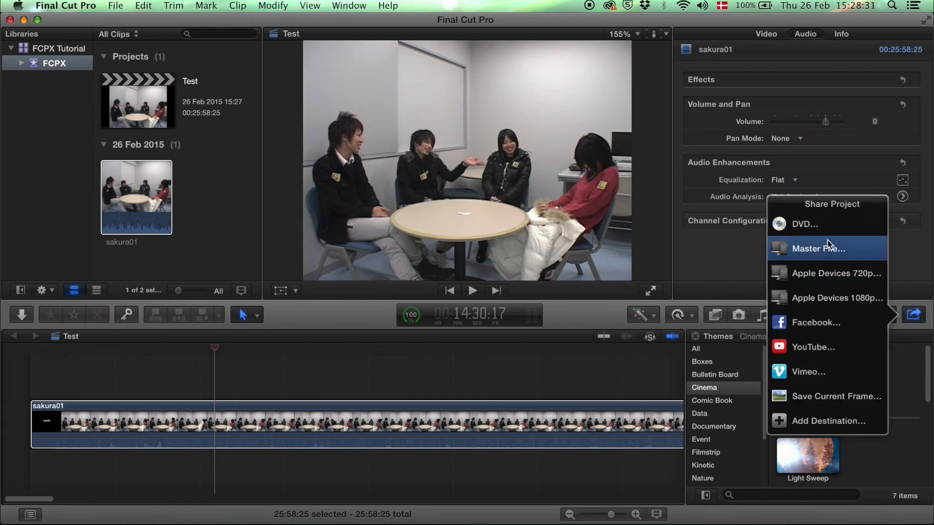